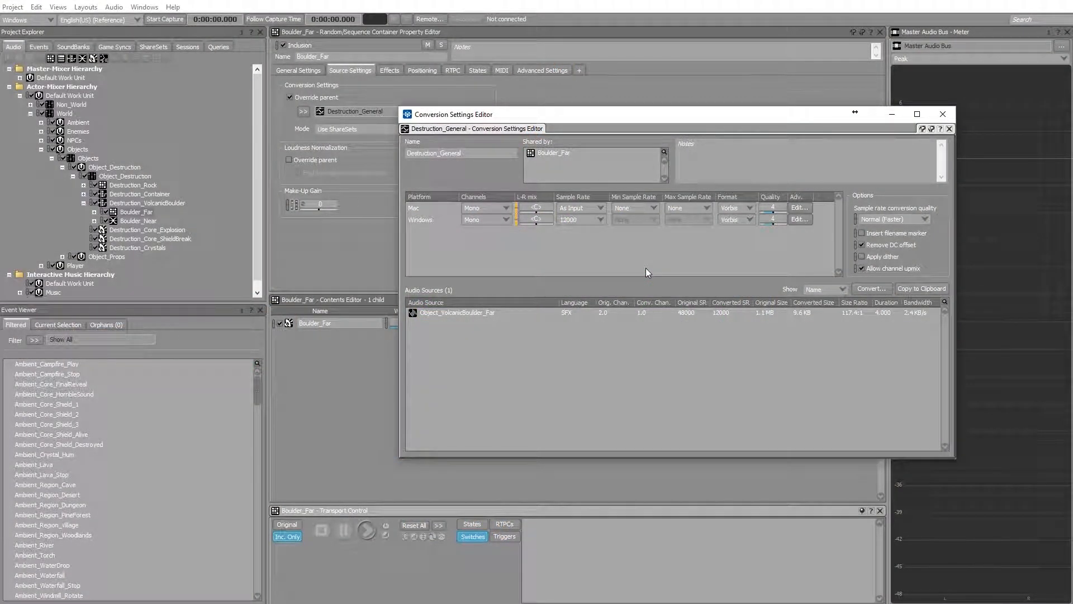
mouse_move(595, 235)
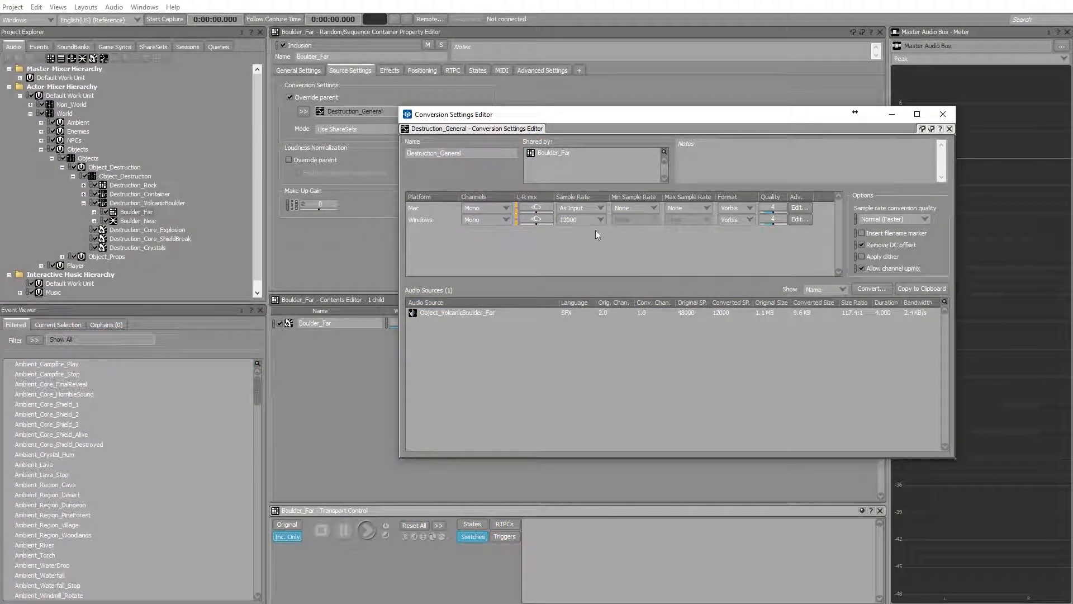
Change the Windows sample rate from 12000 to Auto Medium, reconverting Boulder_Far to 24000 Hz
left_click(599, 208)
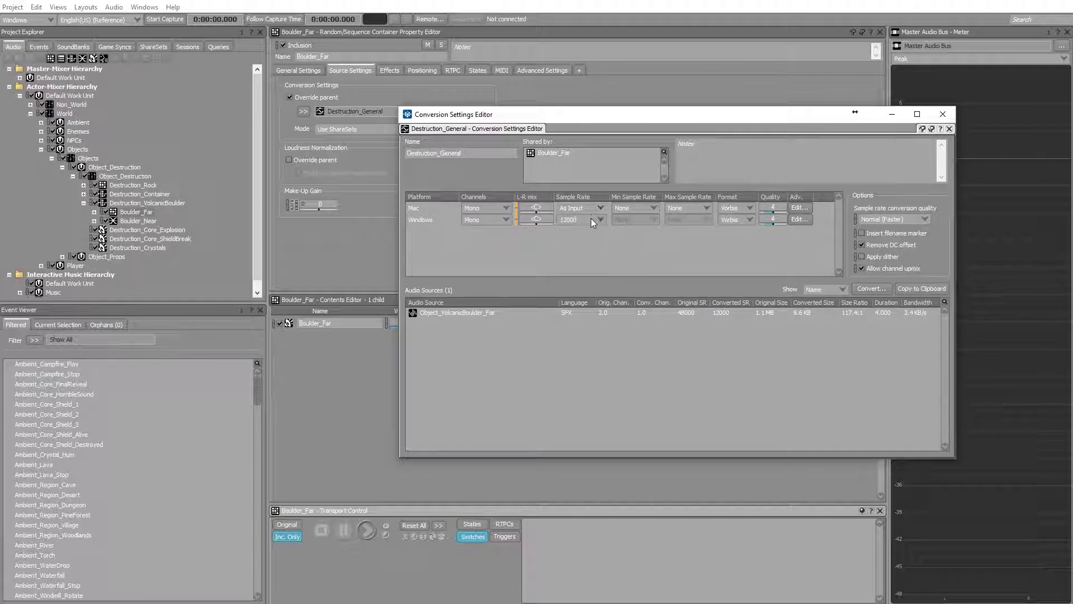
left_click(581, 219)
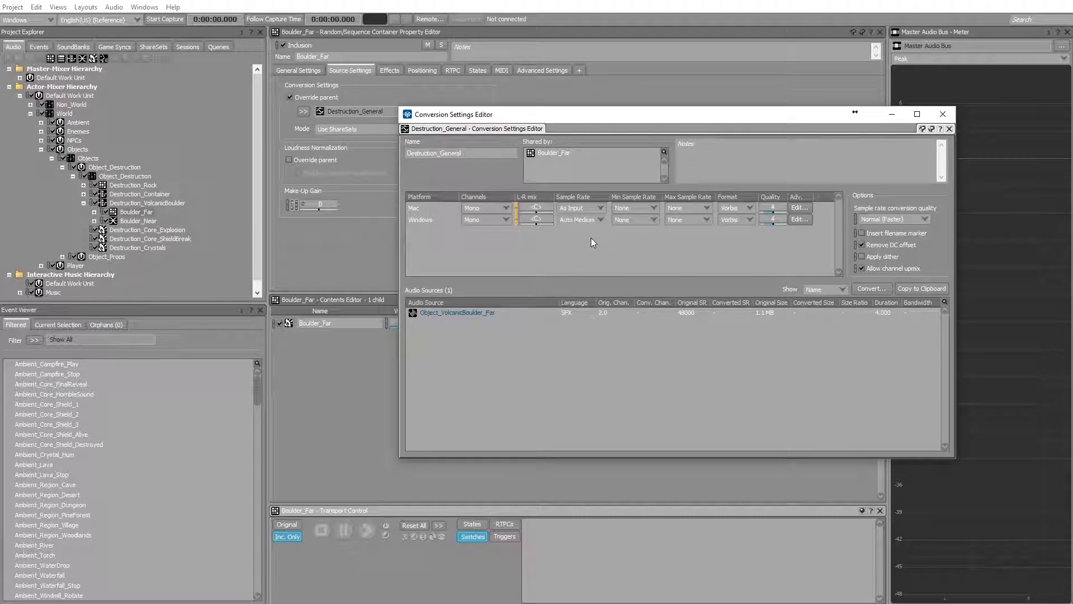
left_click(870, 289)
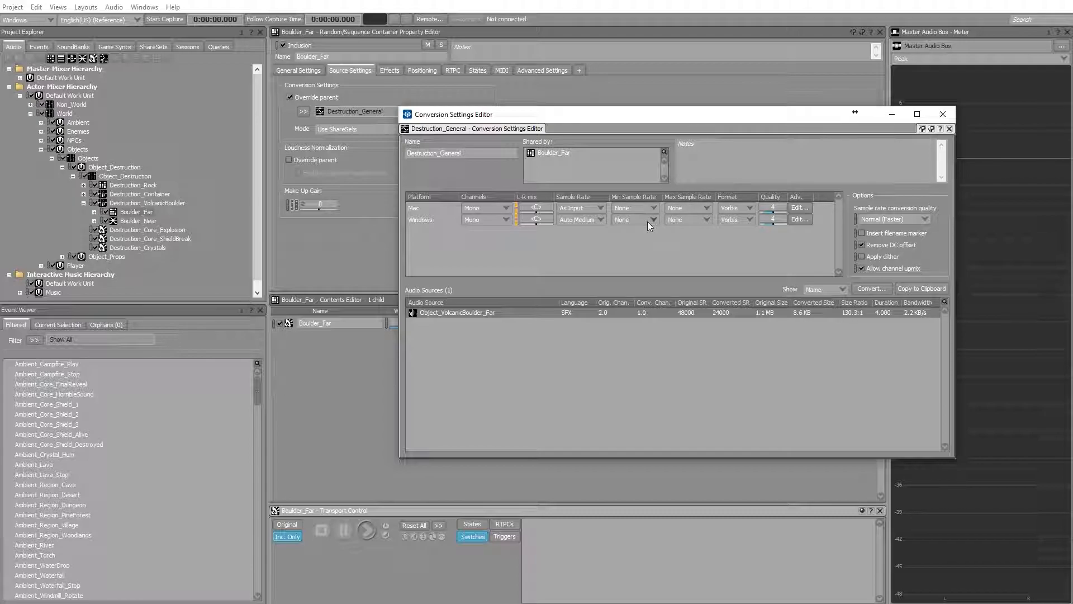
Set the Windows minimum sample rate to 28000 so Boulder_Far reconverts at 28000 Hz
left_click(652, 219)
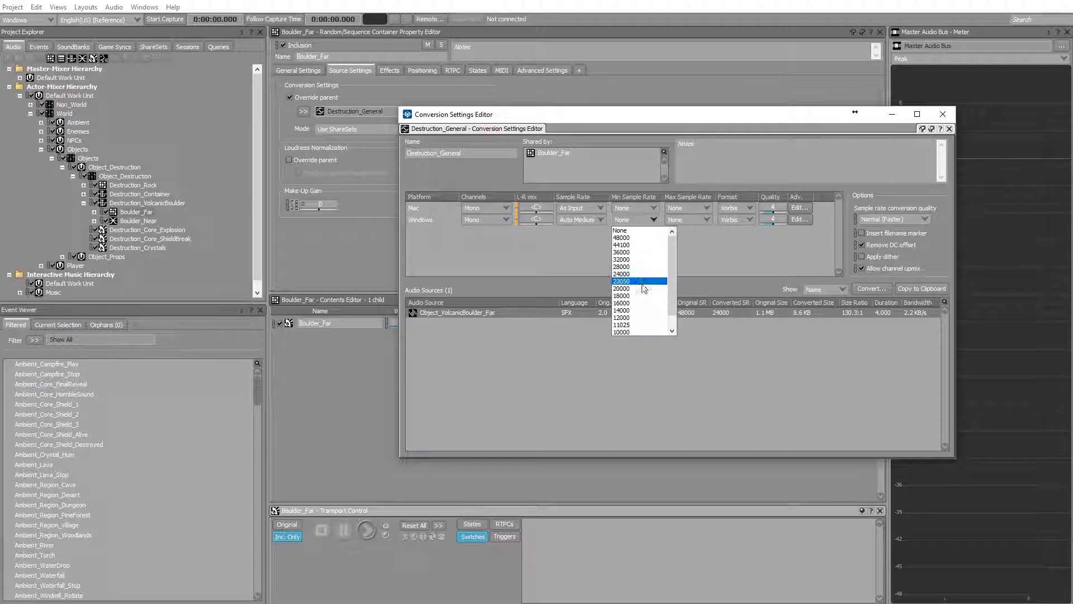
left_click(621, 267)
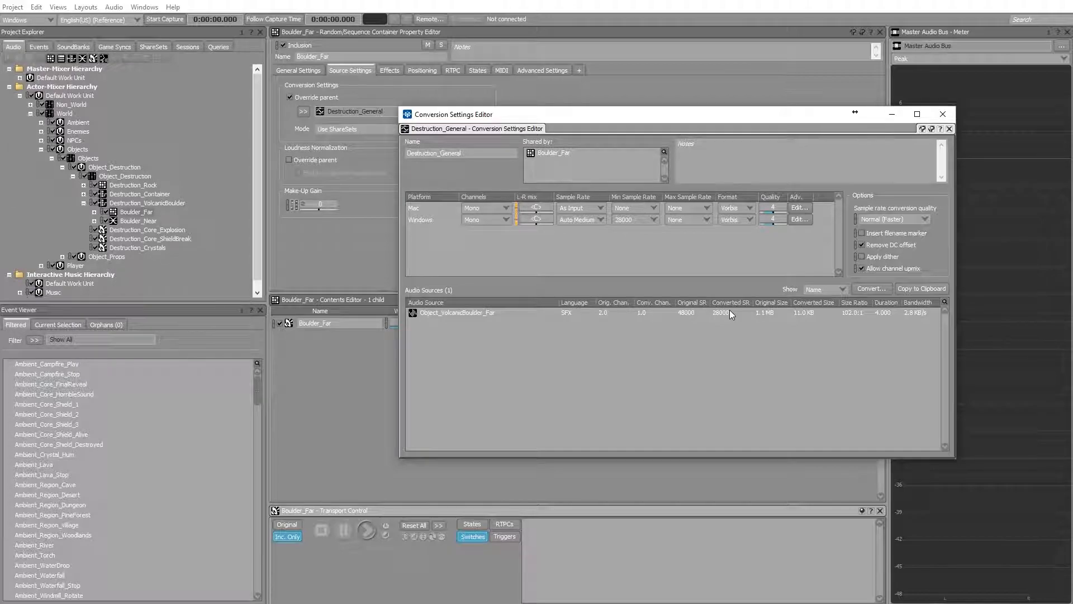
mouse_move(624, 251)
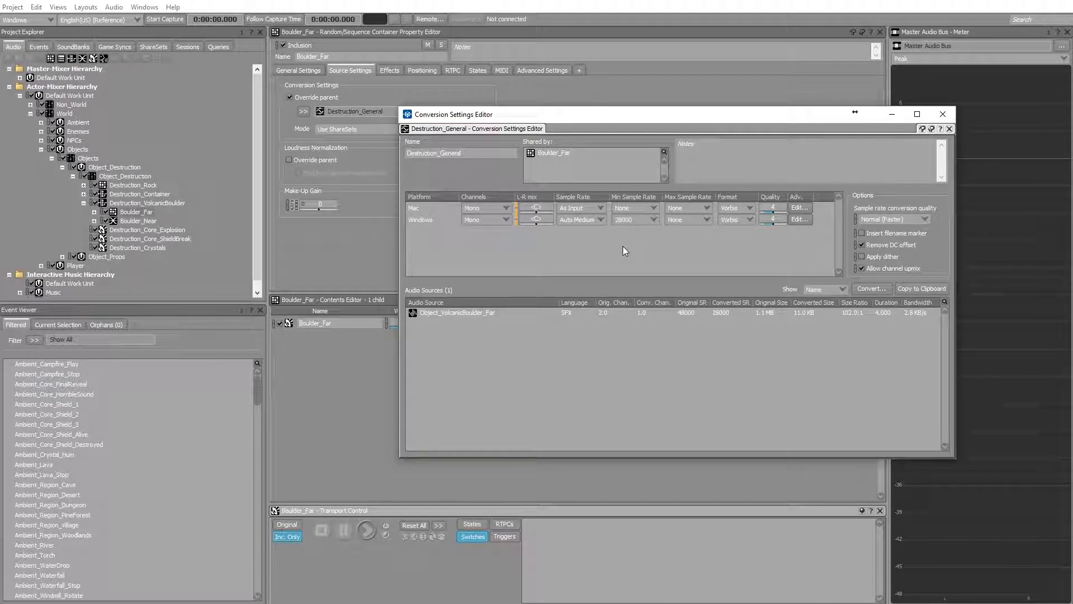
Show the Source Settings volume thresholds for sample rate auto-detection in Project Settings
left_click(11, 7)
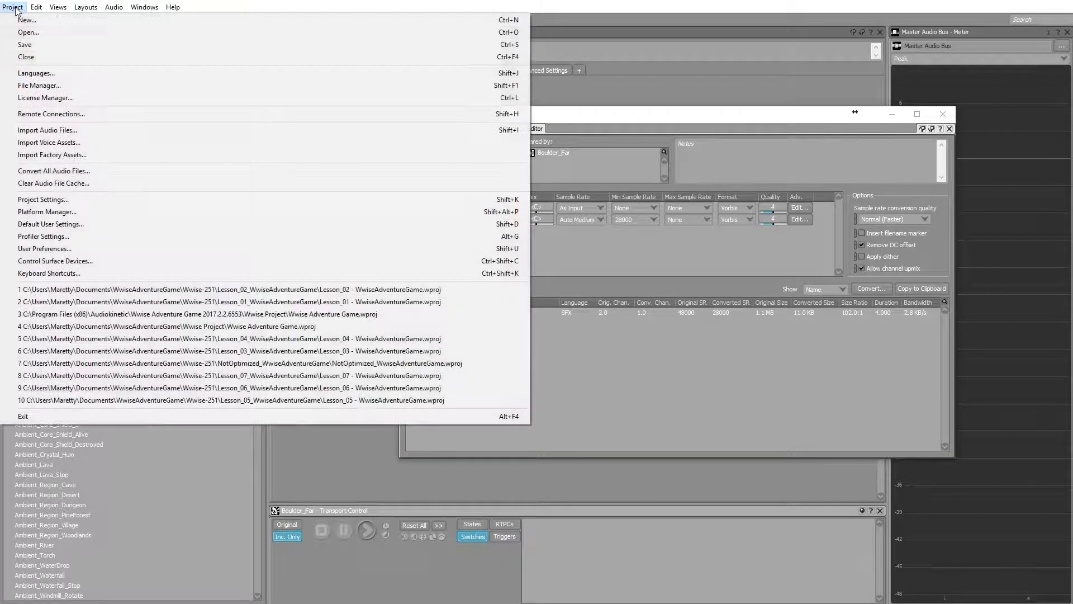
mouse_move(113, 199)
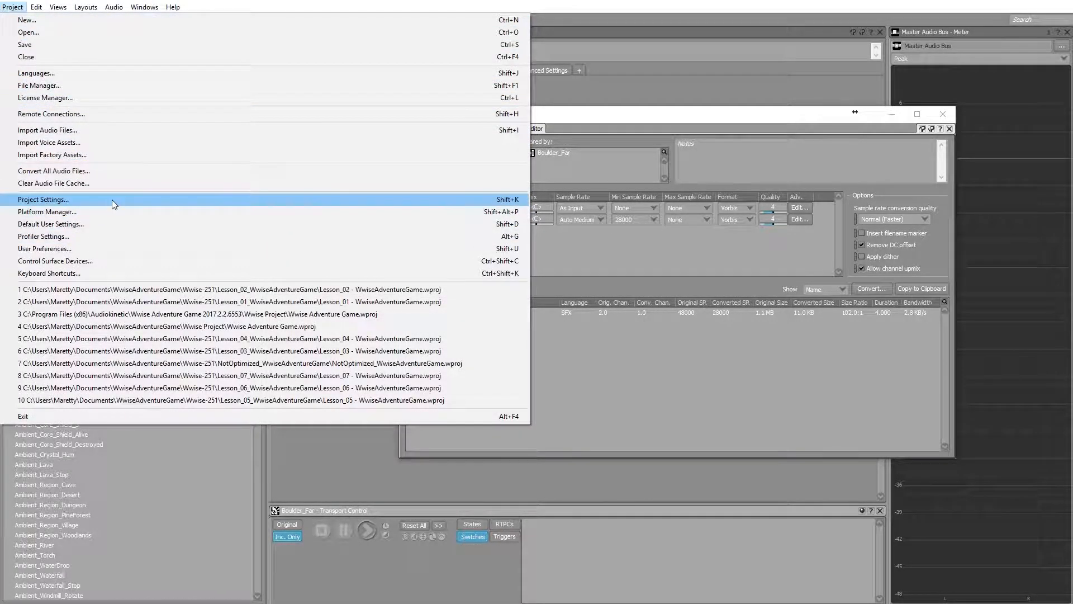
left_click(44, 199)
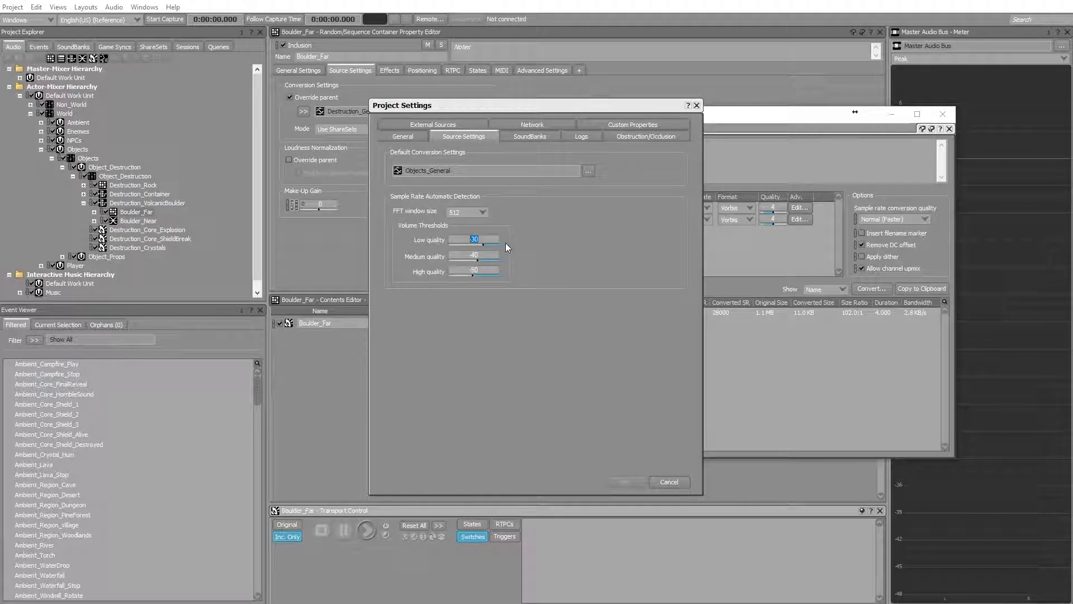
left_click(474, 255)
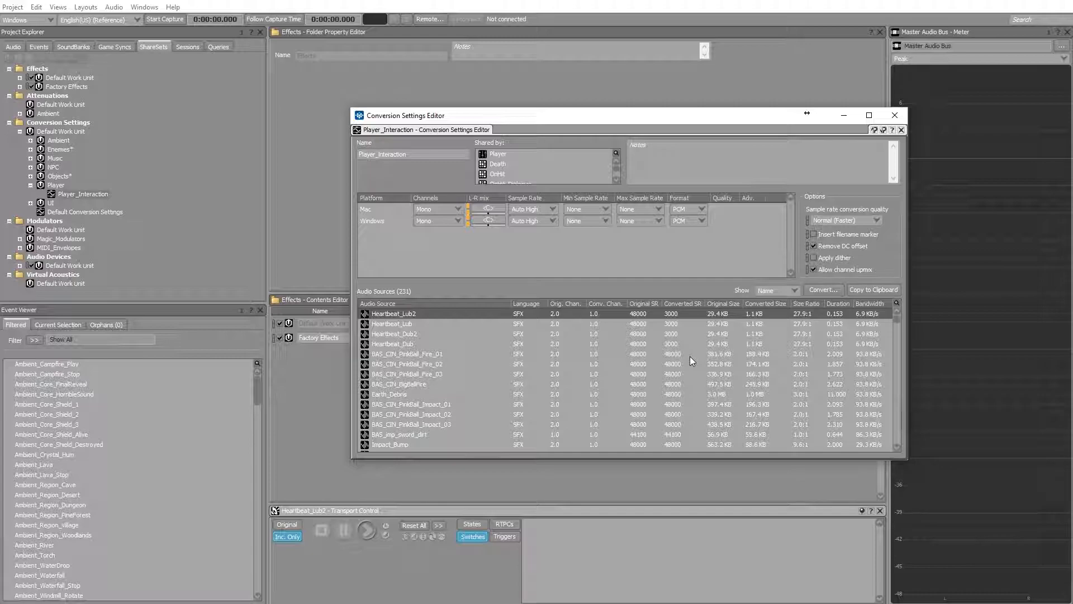
List the Windows sample rate choices for the Player_Interaction ShareSet, currently Auto High
scroll("down", 3)
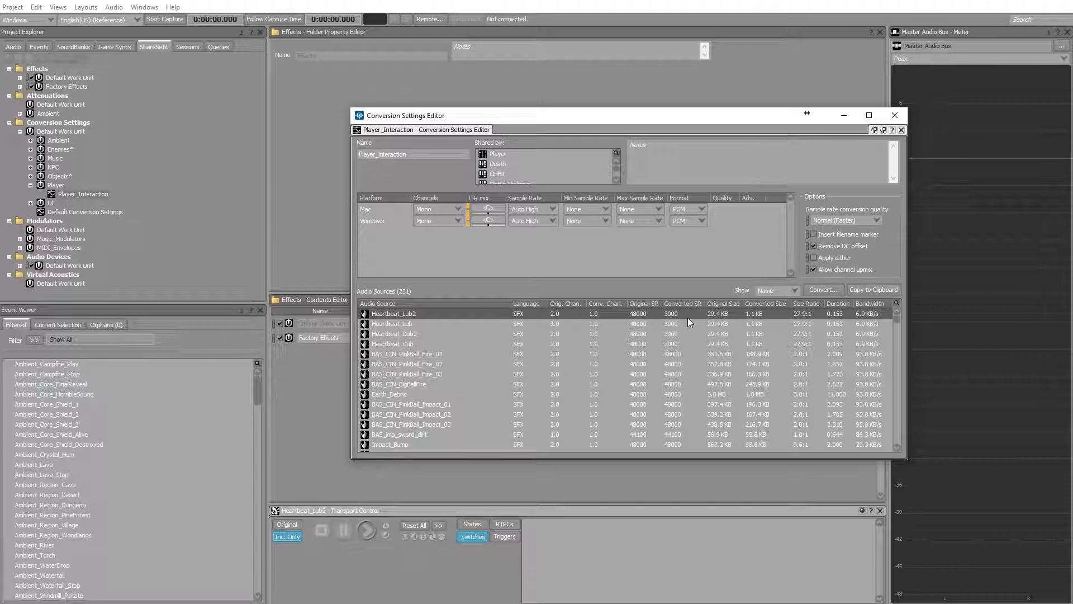
mouse_move(619, 303)
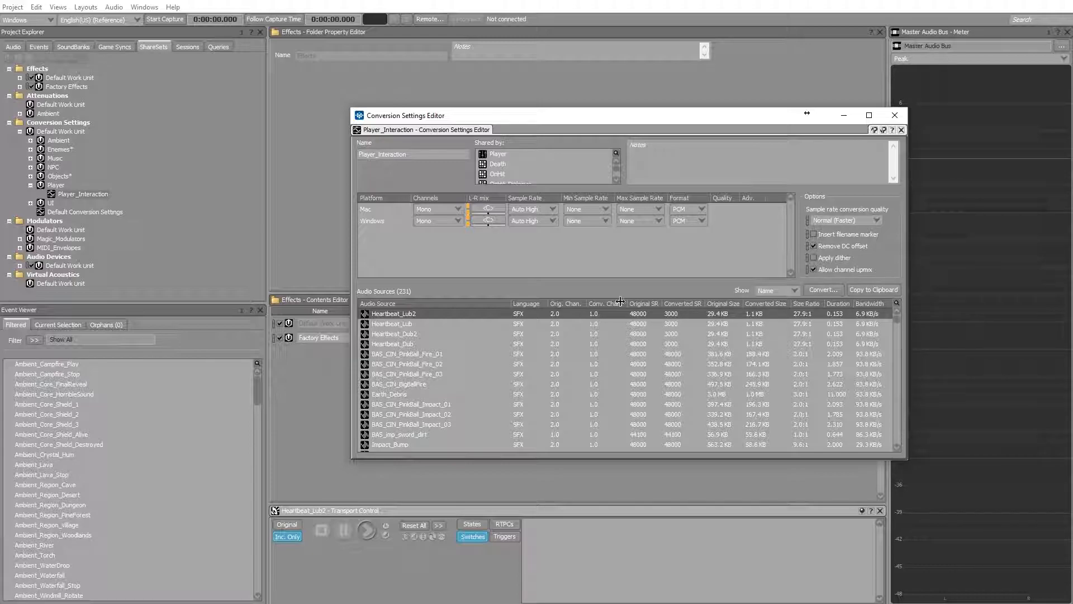
left_click(553, 221)
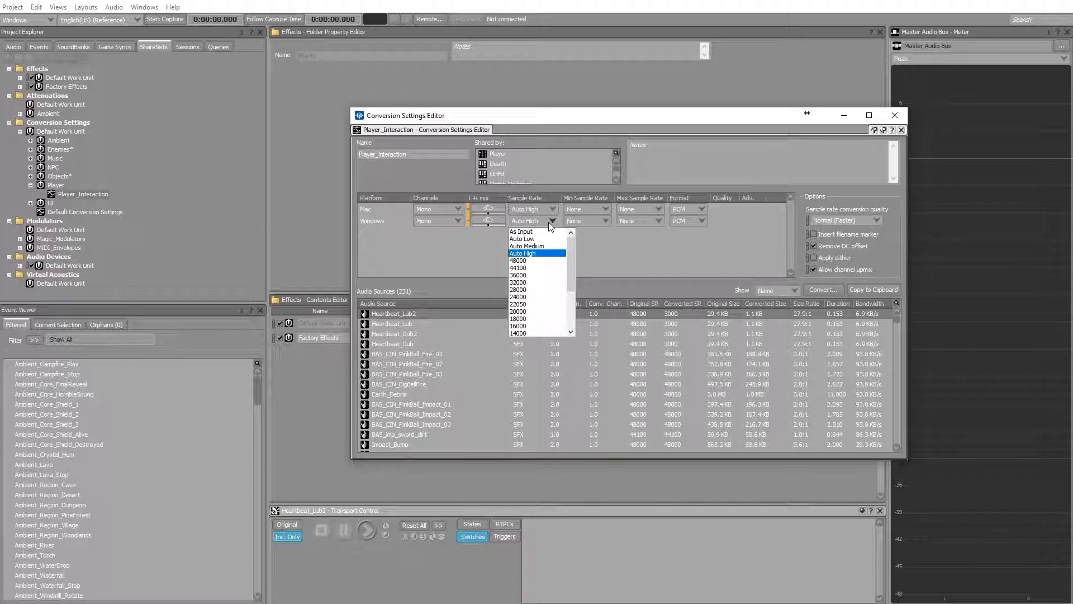